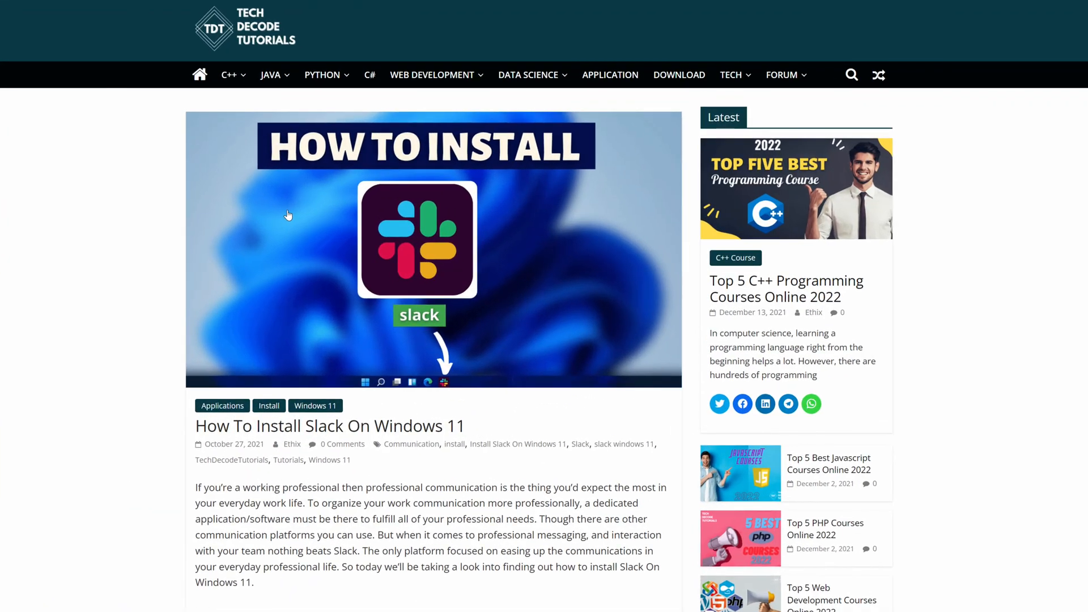
# - Scroll the TechDecode tutorial down to the 'Step 1: Download Slack' heading
pyautogui.scroll(-3)
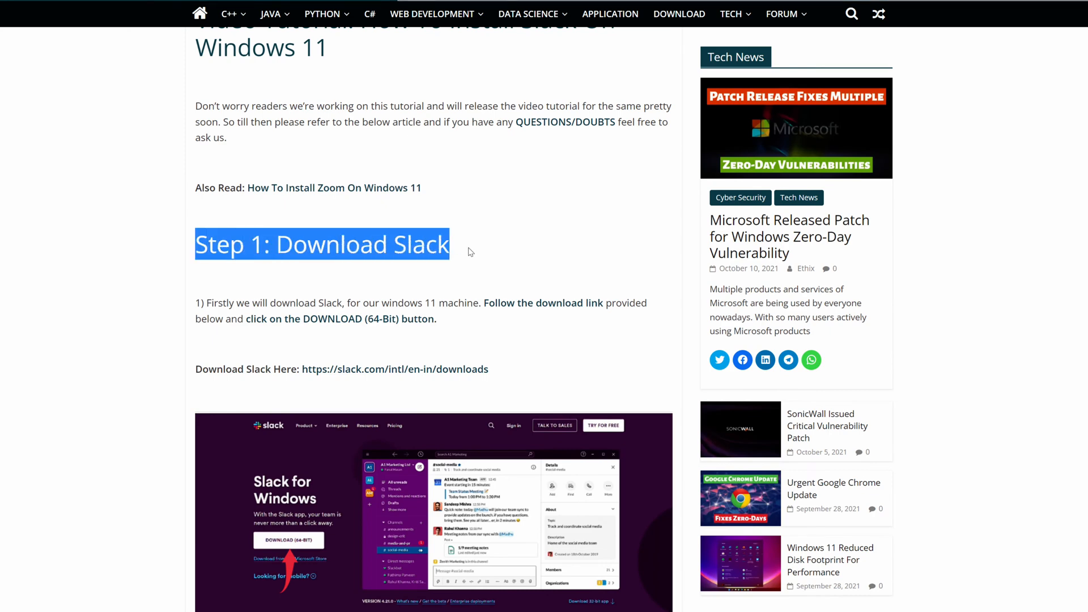
pyautogui.scroll(-3)
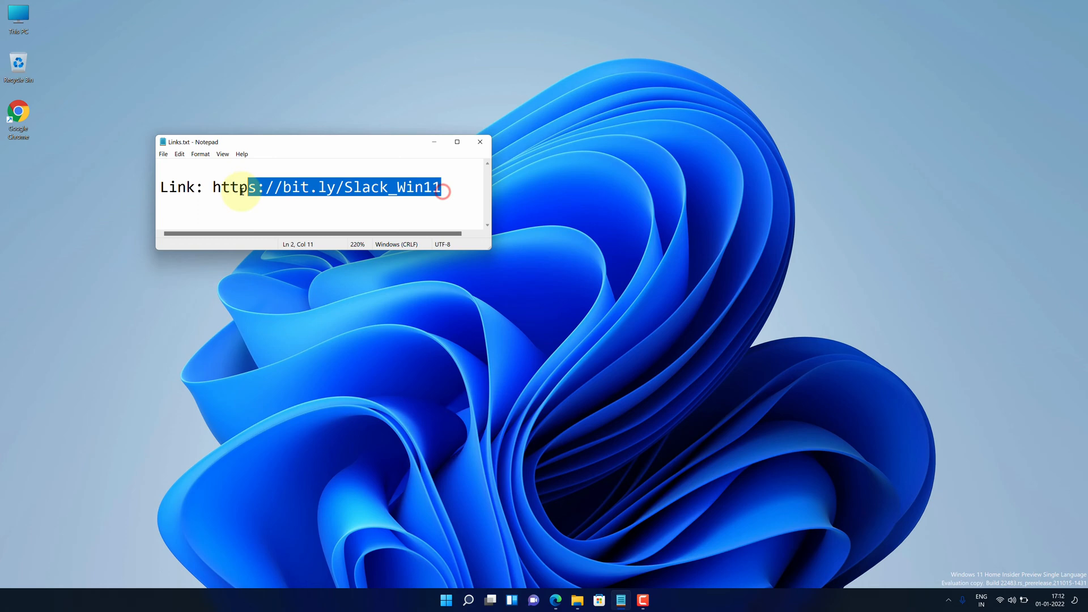
# - Copy the selected bit.ly Slack link from Links.txt via the context menu
pyautogui.rightClick(327, 187)
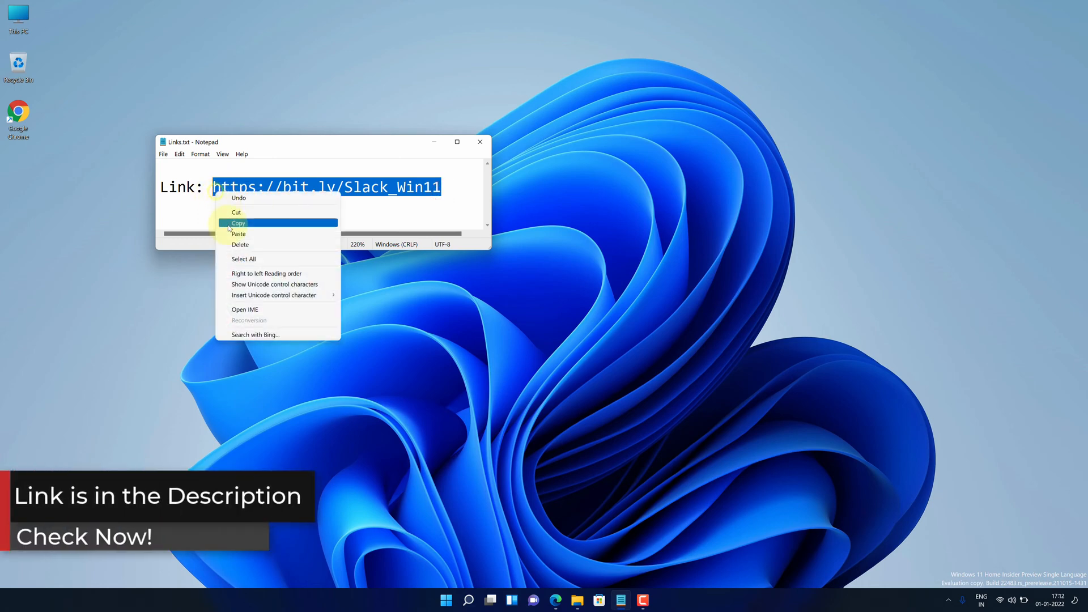
pyautogui.click(238, 223)
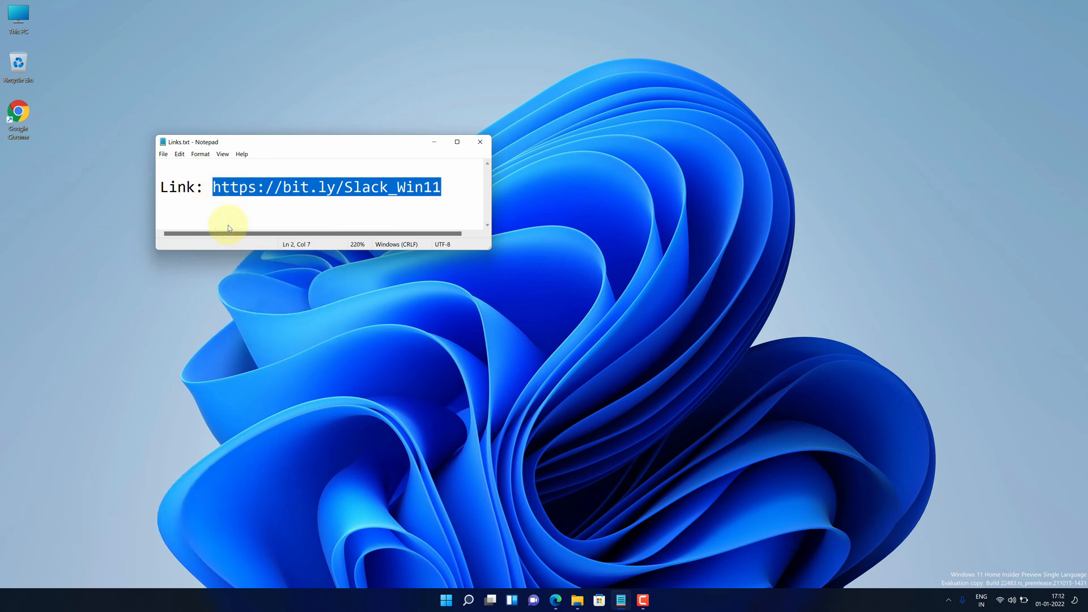
pyautogui.moveTo(19, 118)
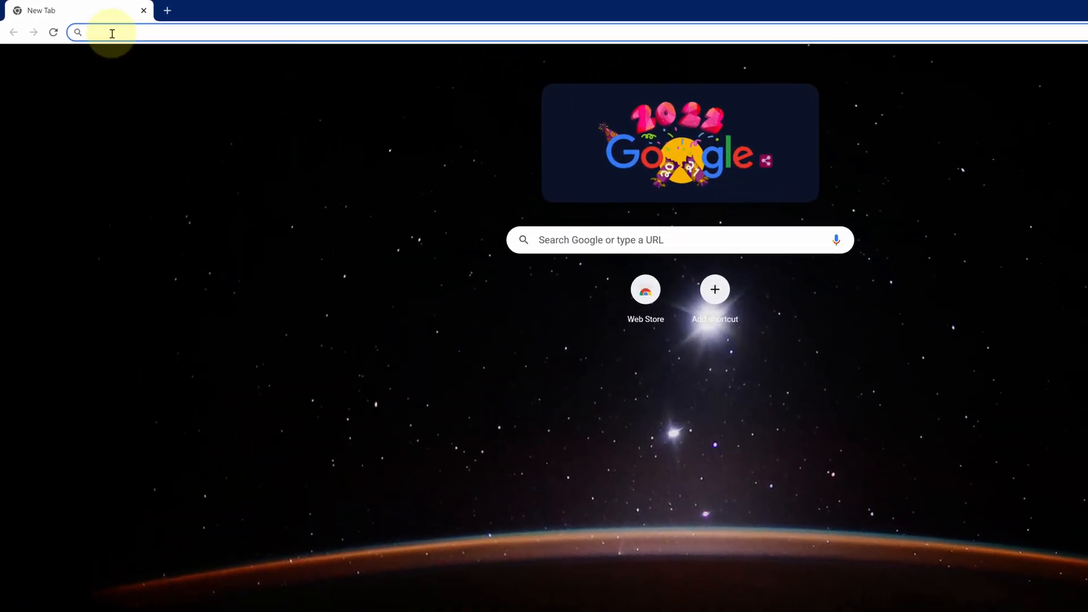
pyautogui.write('https://bit.ly/Slack_Win11')
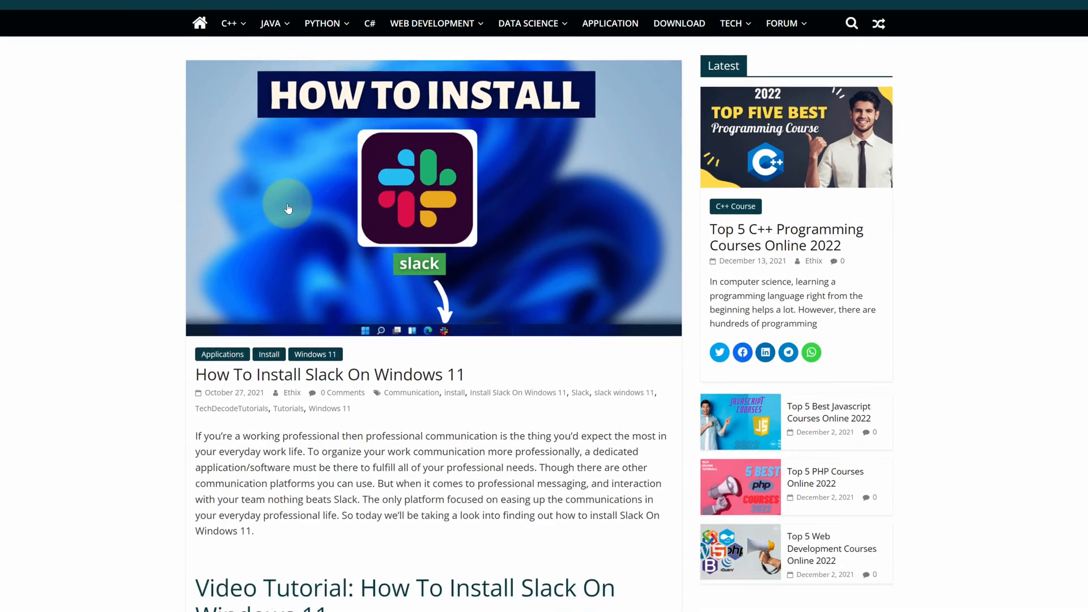
pyautogui.scroll(-3)
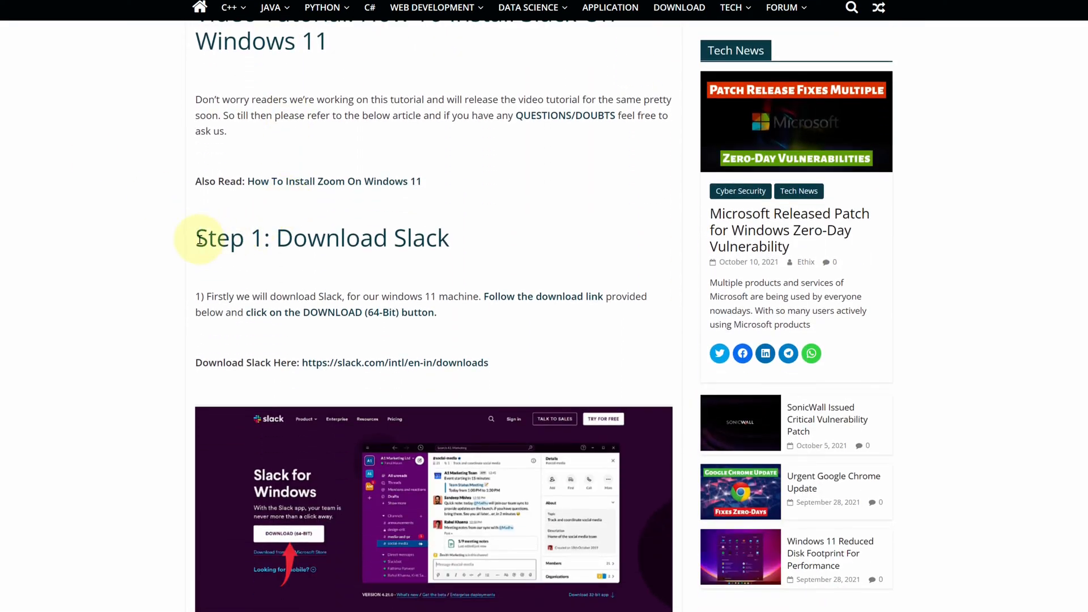
pyautogui.scroll(-3)
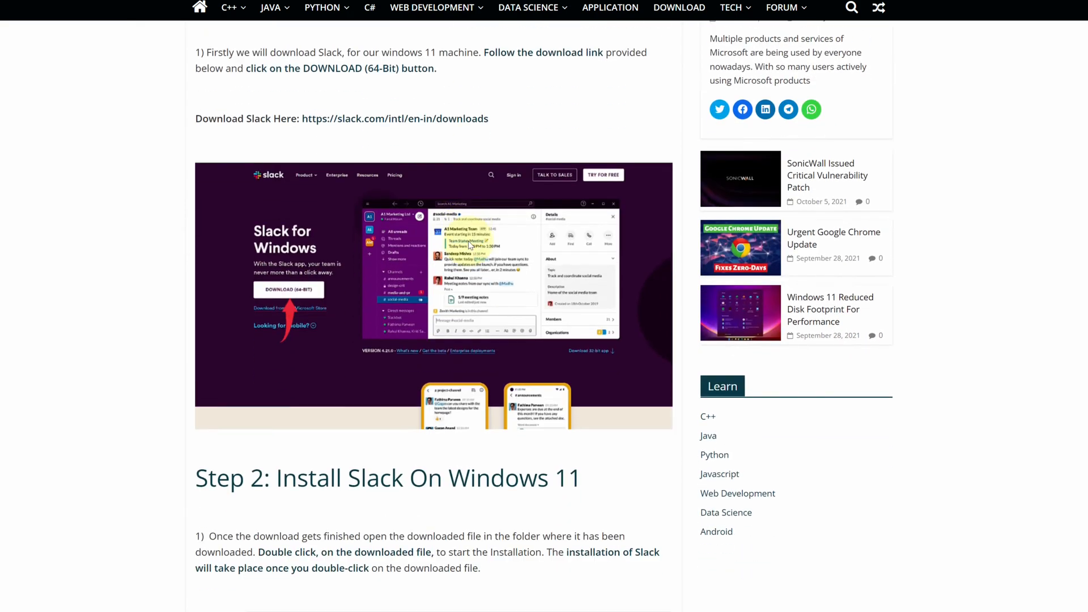
pyautogui.scroll(-3)
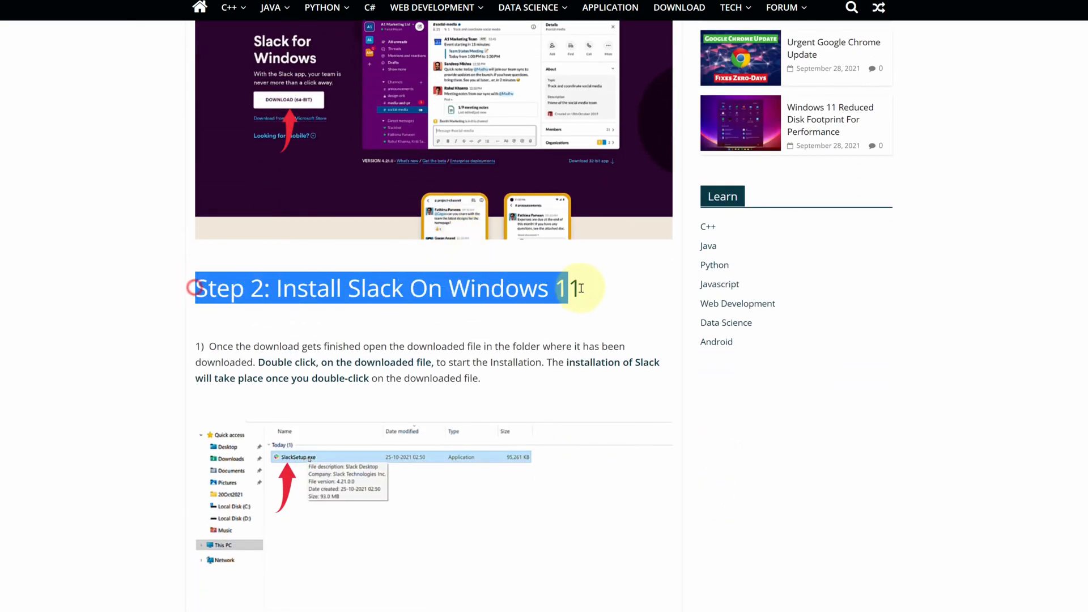
pyautogui.scroll(3)
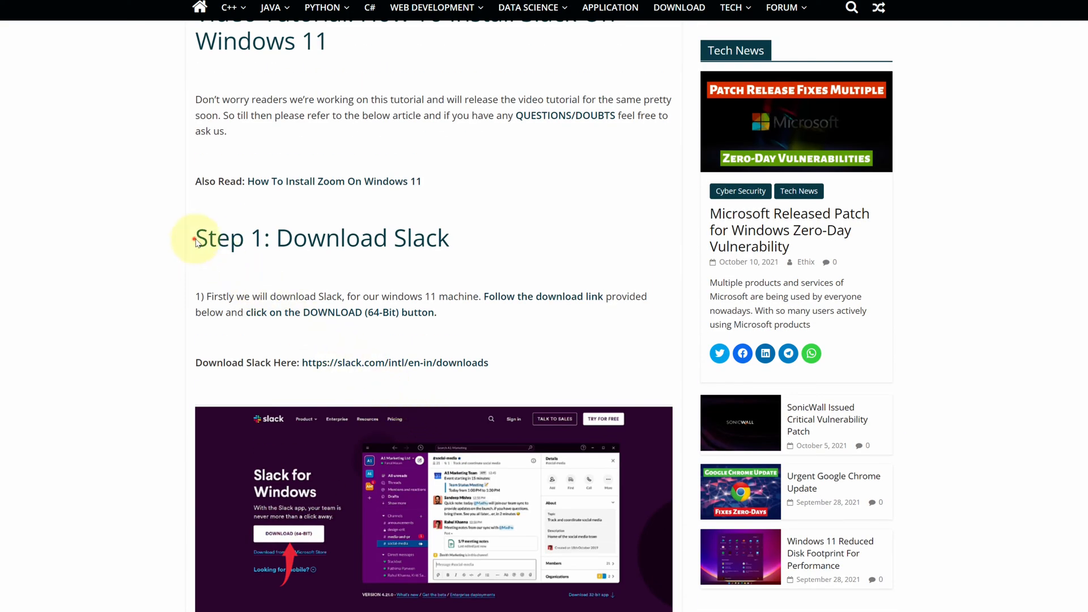
pyautogui.doubleClick(219, 237)
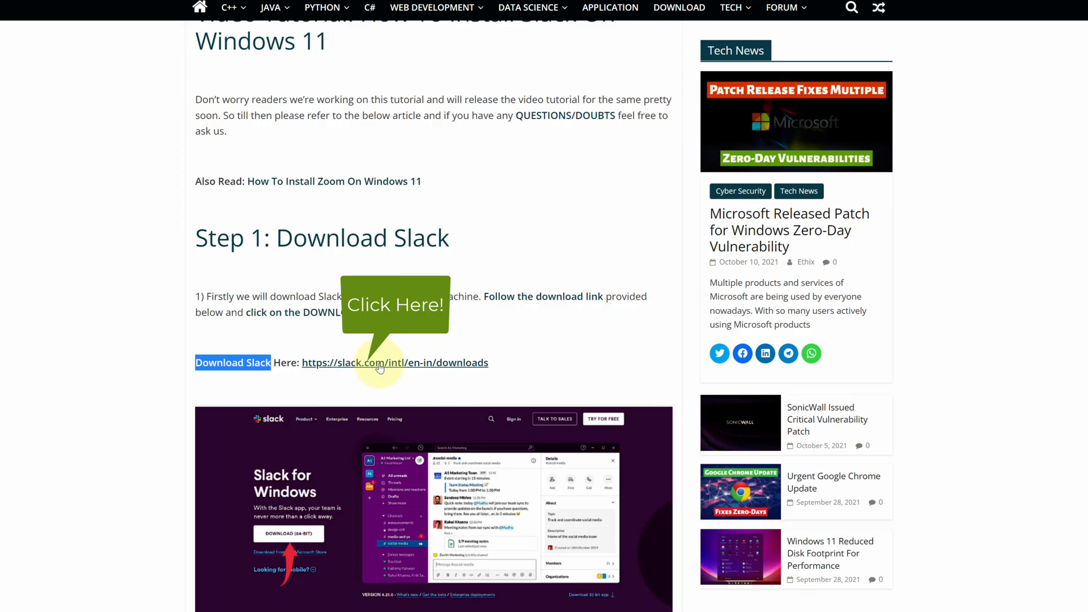
# - Download the 64-bit Slack installer from slack.com and show SlackSetup.exe in Downloads
pyautogui.click(395, 363)
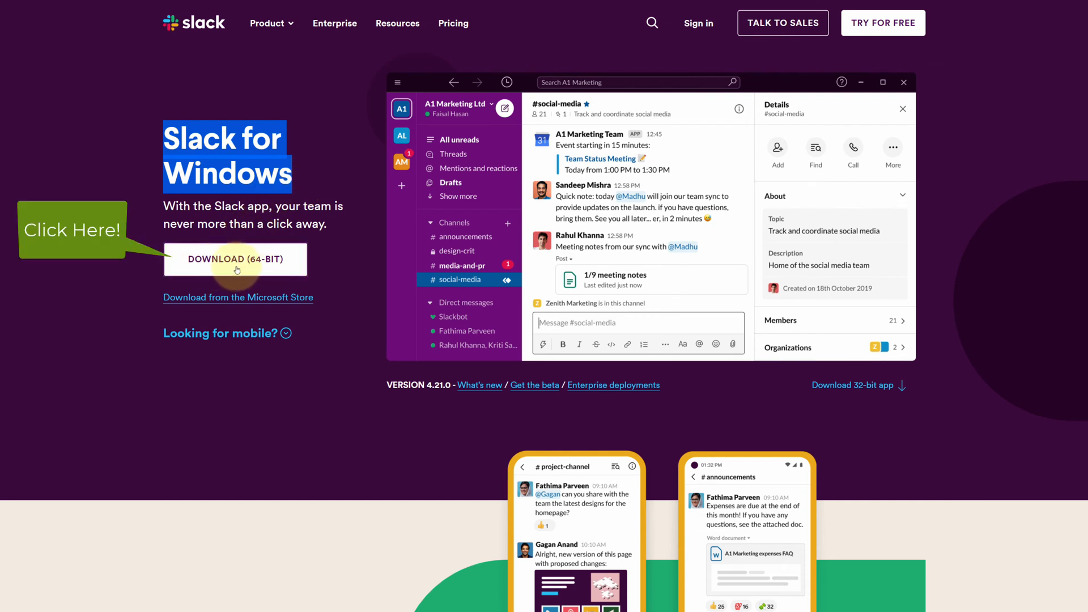
pyautogui.click(235, 258)
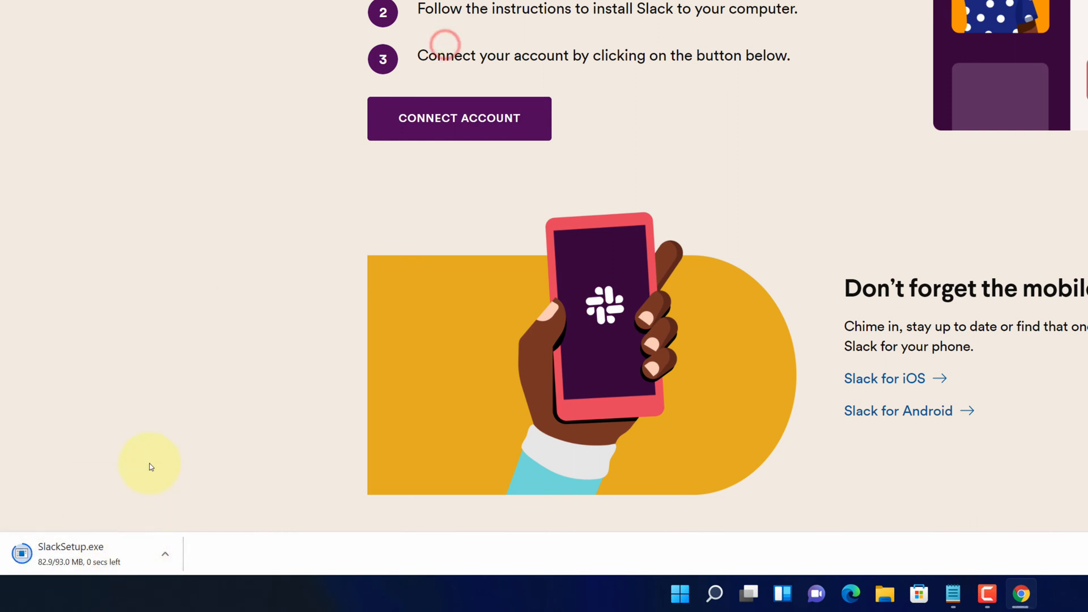
pyautogui.moveTo(91, 554)
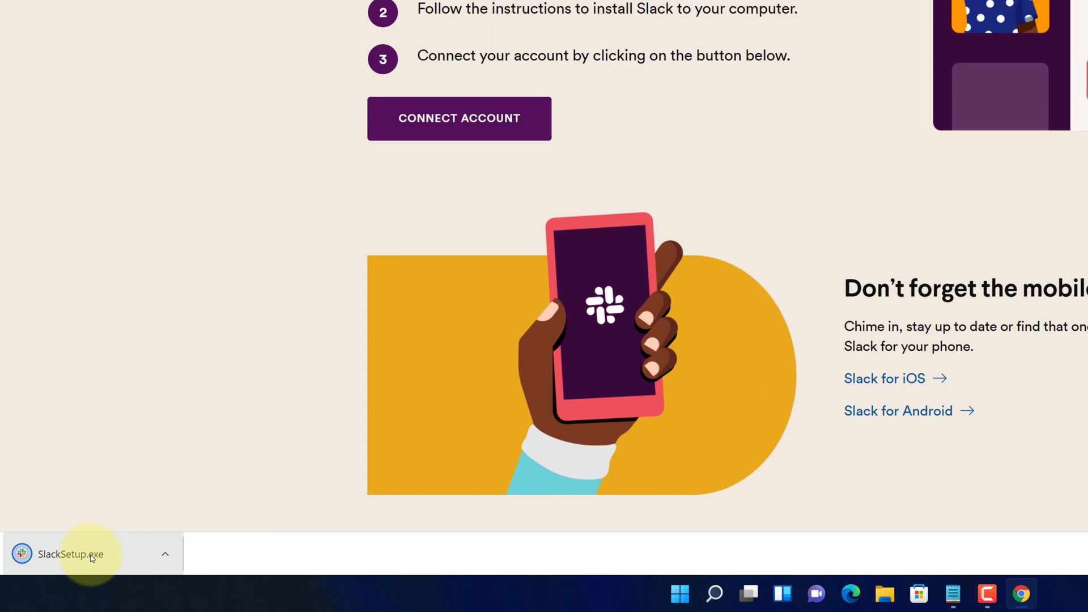
pyautogui.click(165, 554)
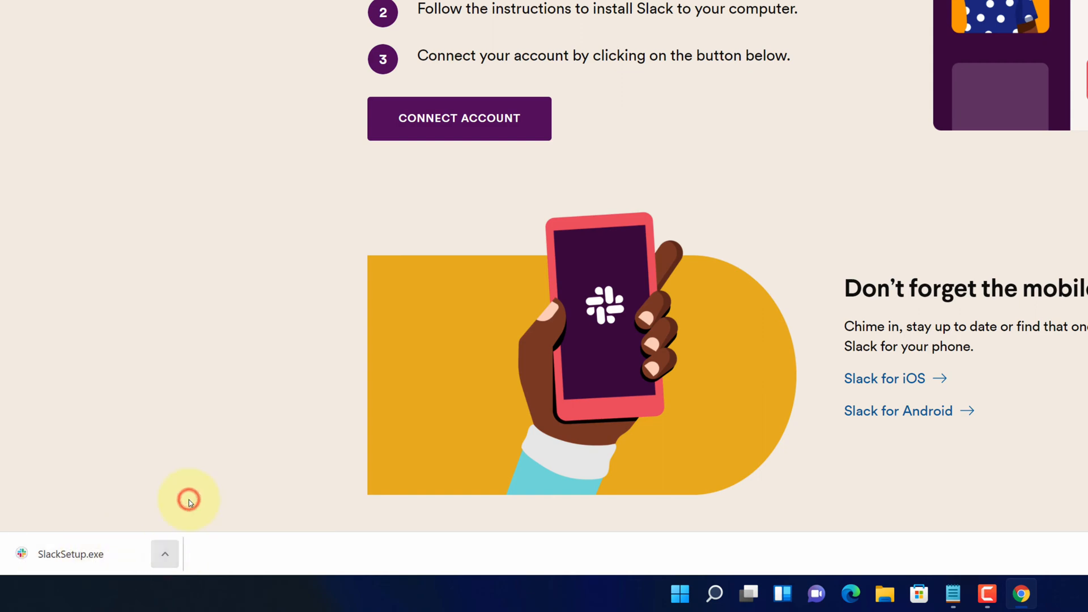
pyautogui.click(164, 554)
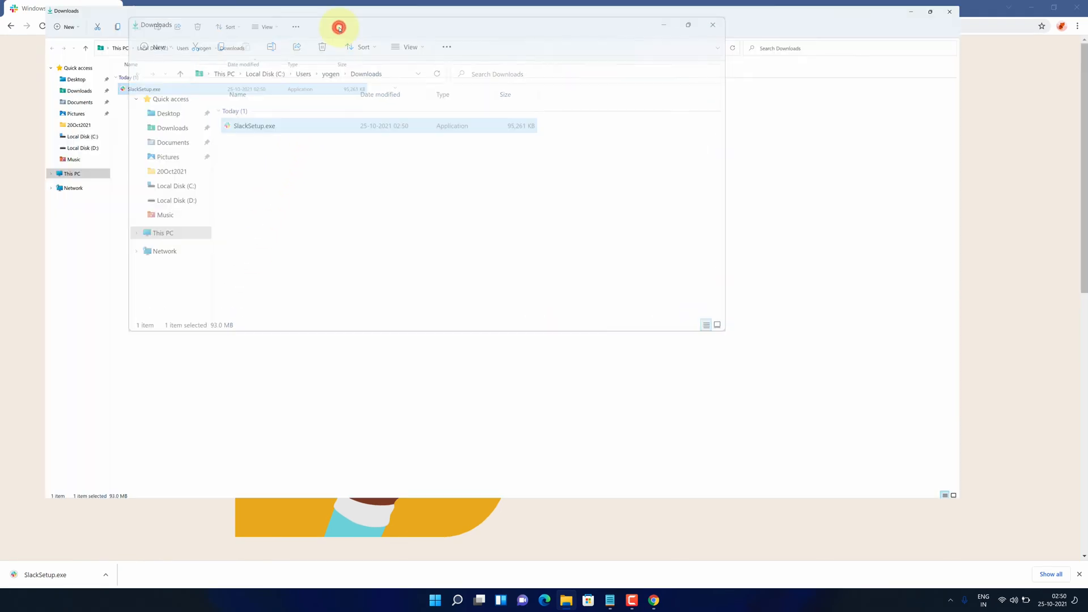
# - Run SlackSetup.exe, close Chrome, and choose Sign In to Slack once installed
pyautogui.click(688, 25)
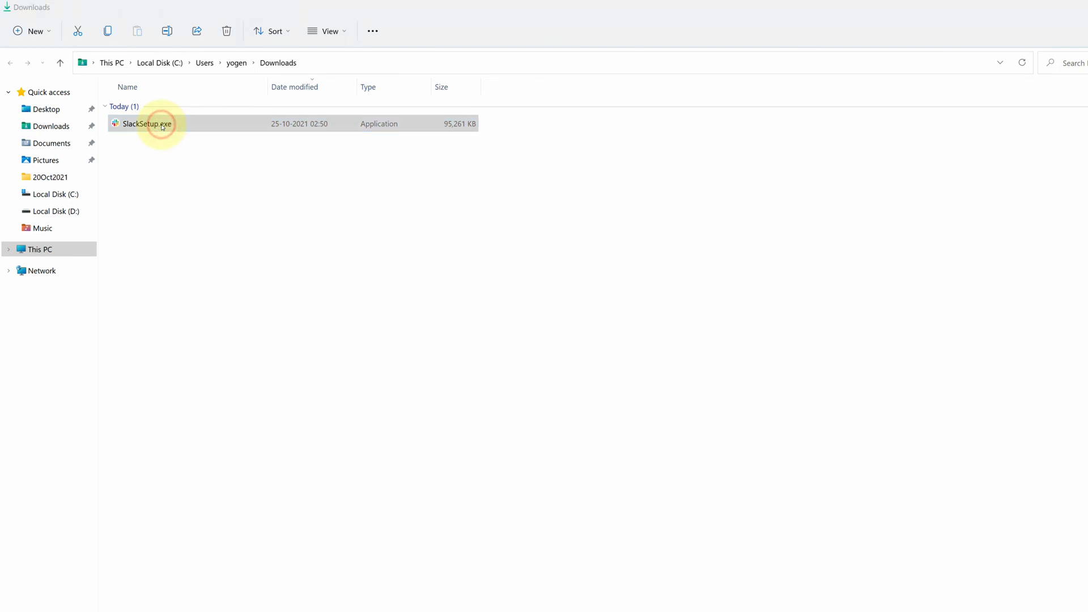
pyautogui.doubleClick(146, 123)
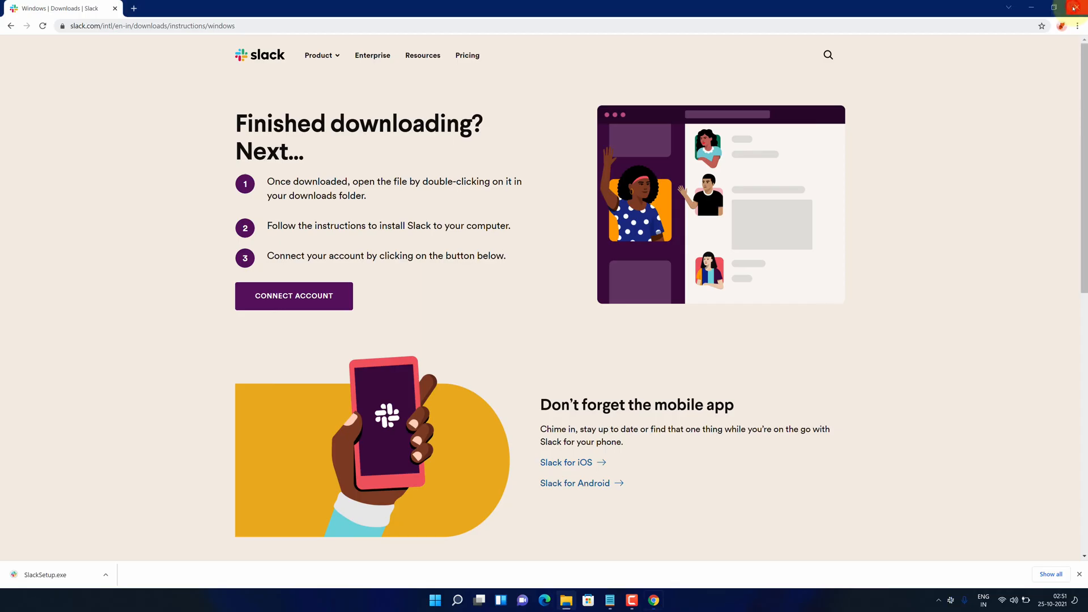
pyautogui.click(1080, 7)
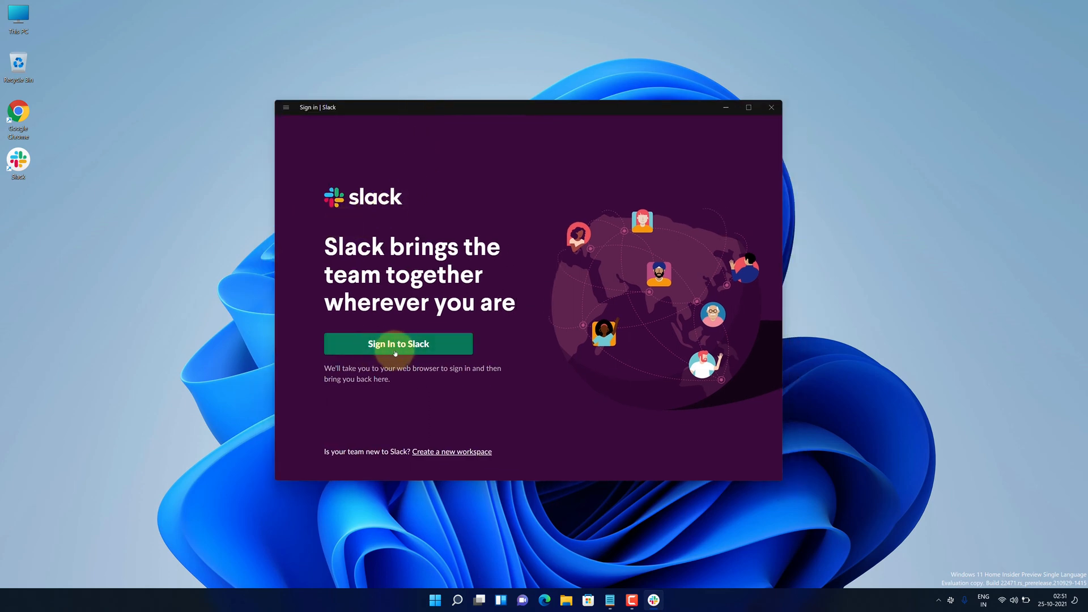
pyautogui.click(398, 343)
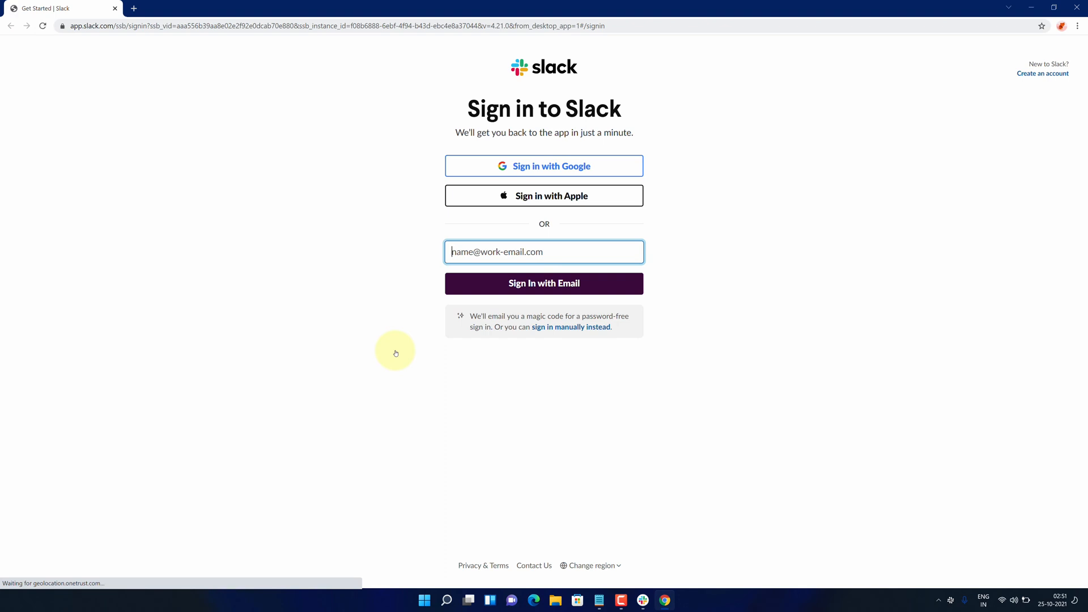
pyautogui.moveTo(516, 165)
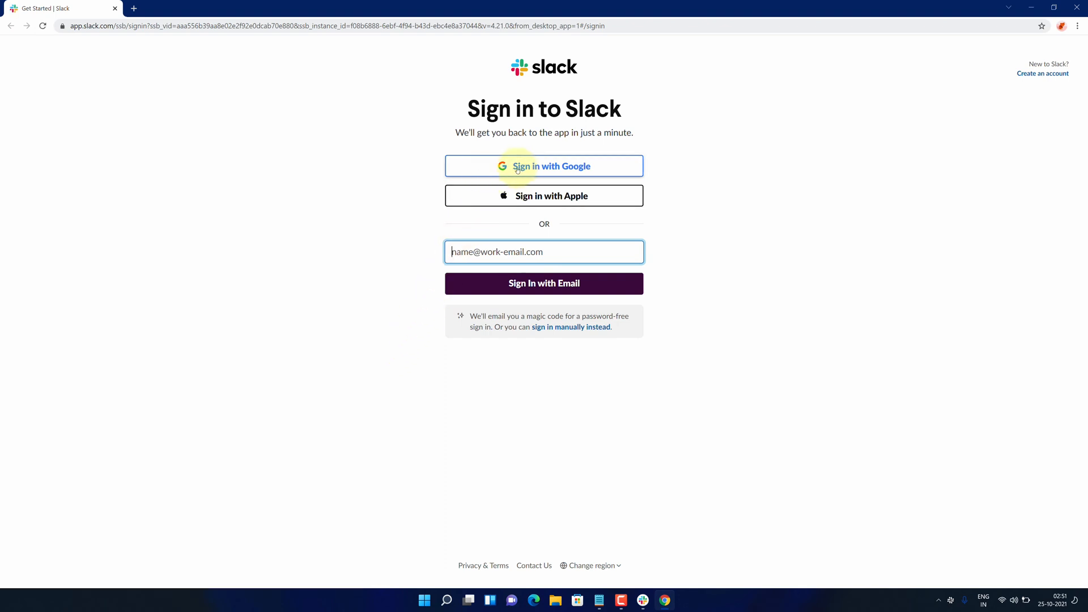
pyautogui.moveTo(512, 187)
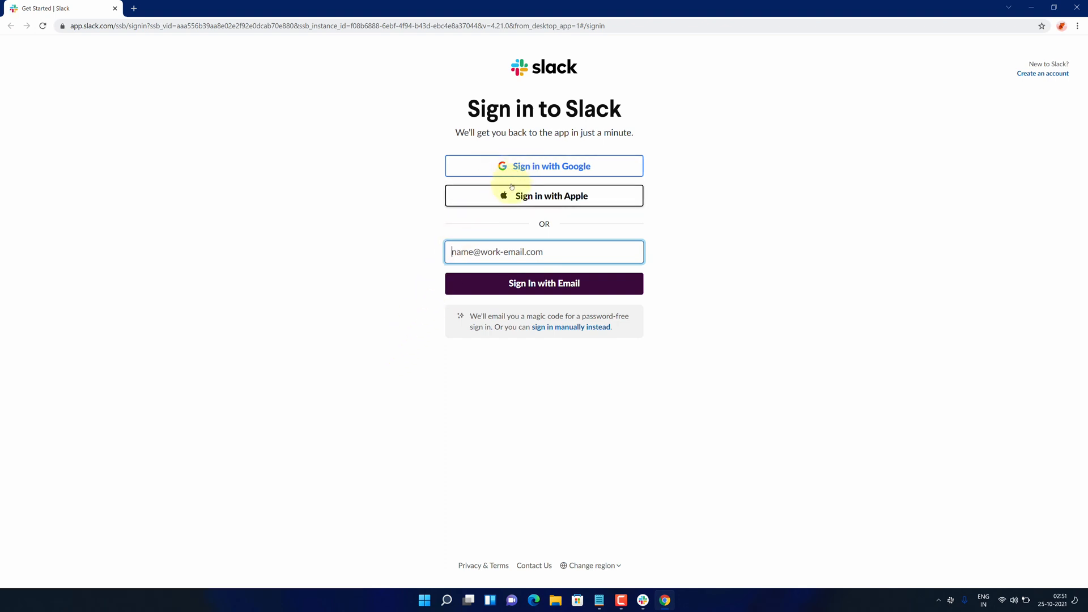